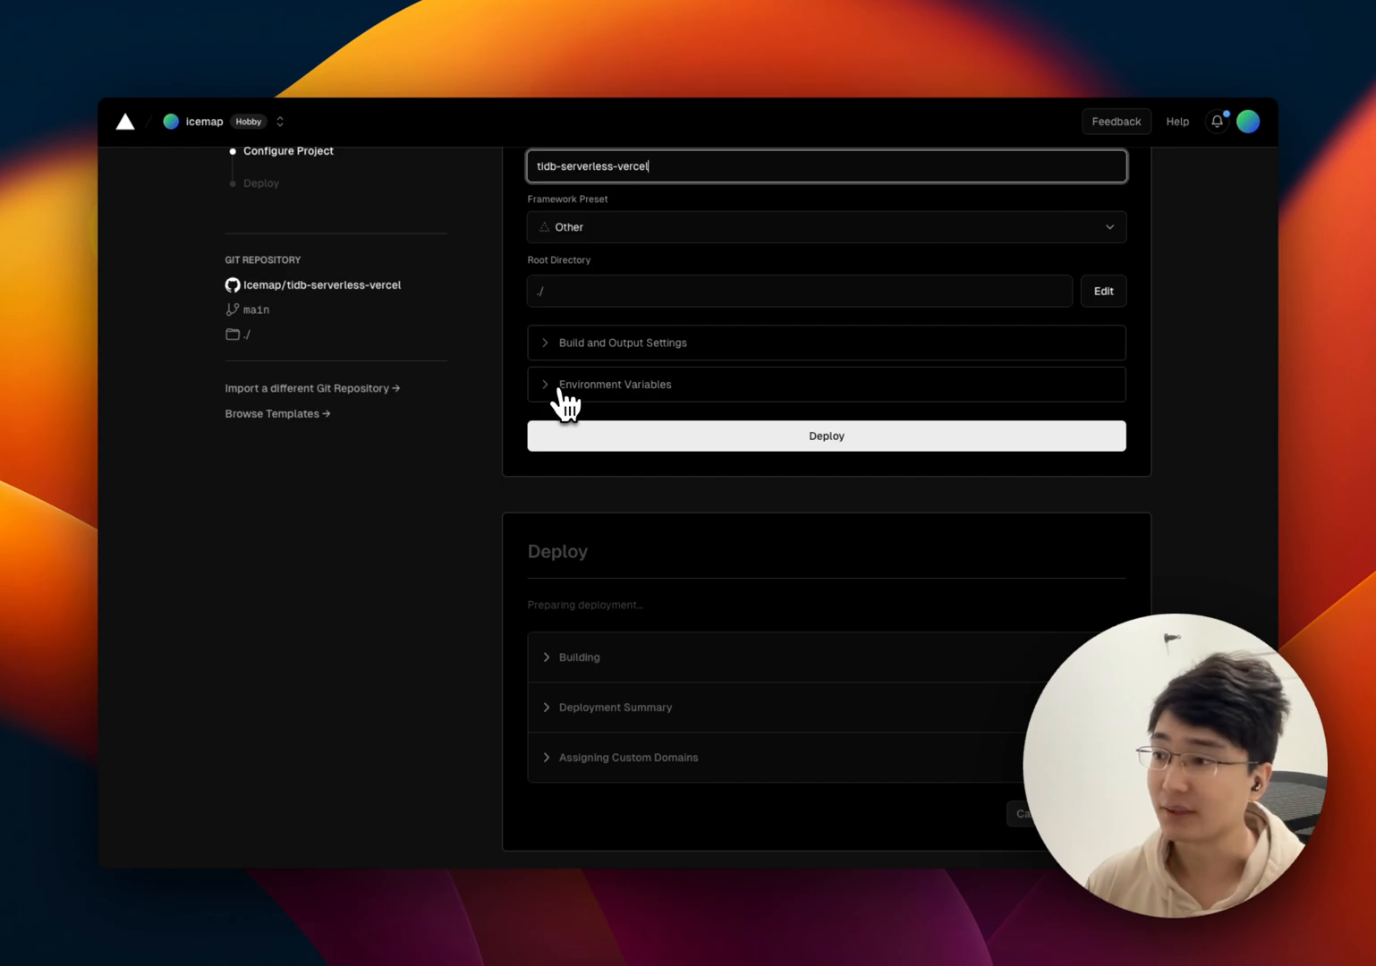
Step: Expand the Environment Variables section to reveal empty Key and Value fields
{"action": "left_click", "coordinate": [614, 384]}
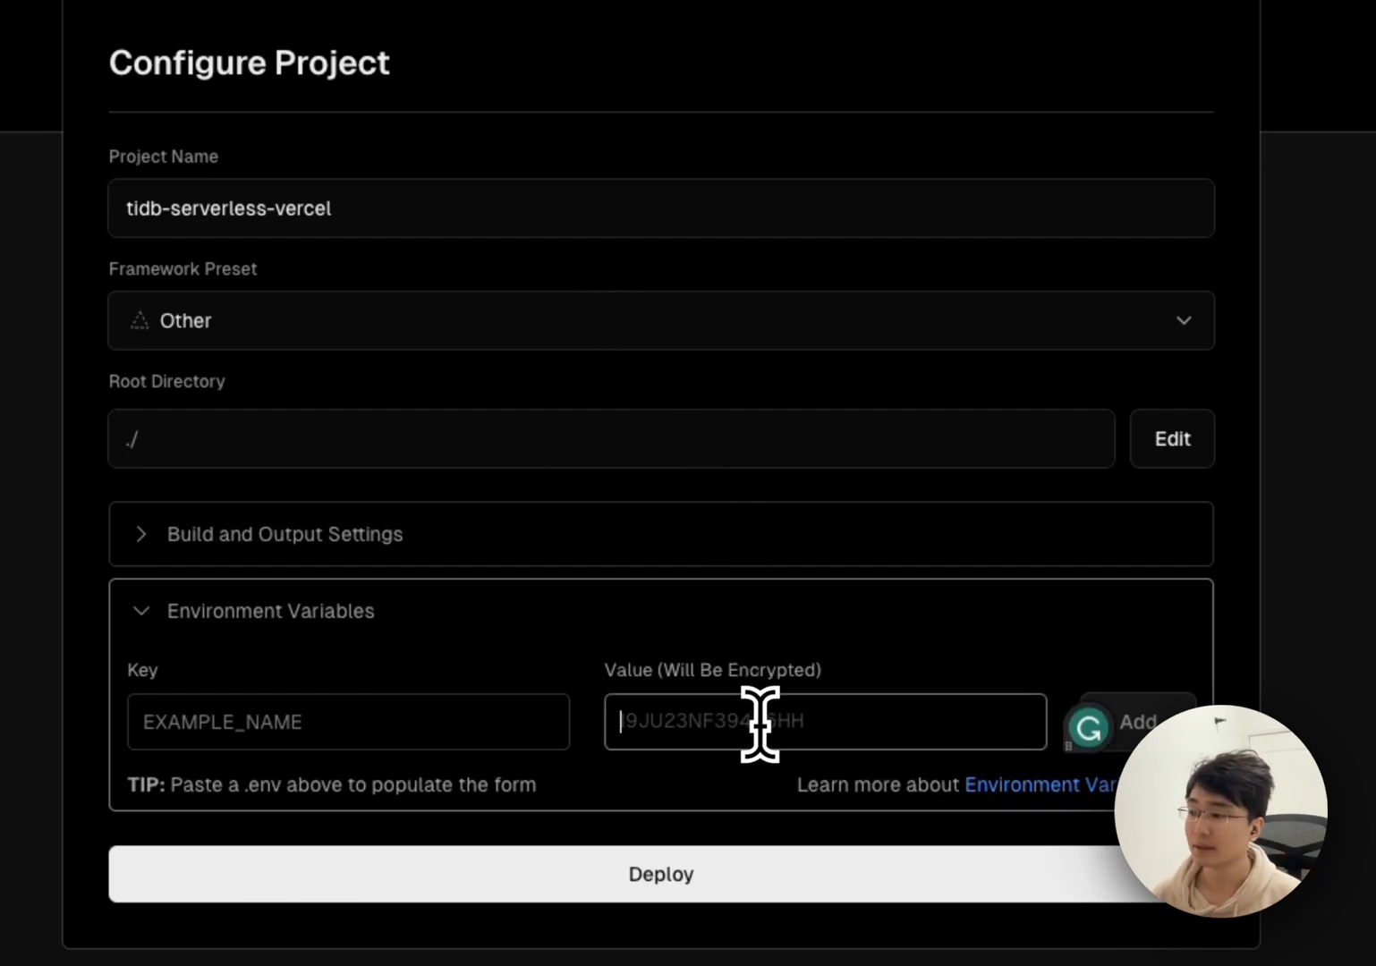